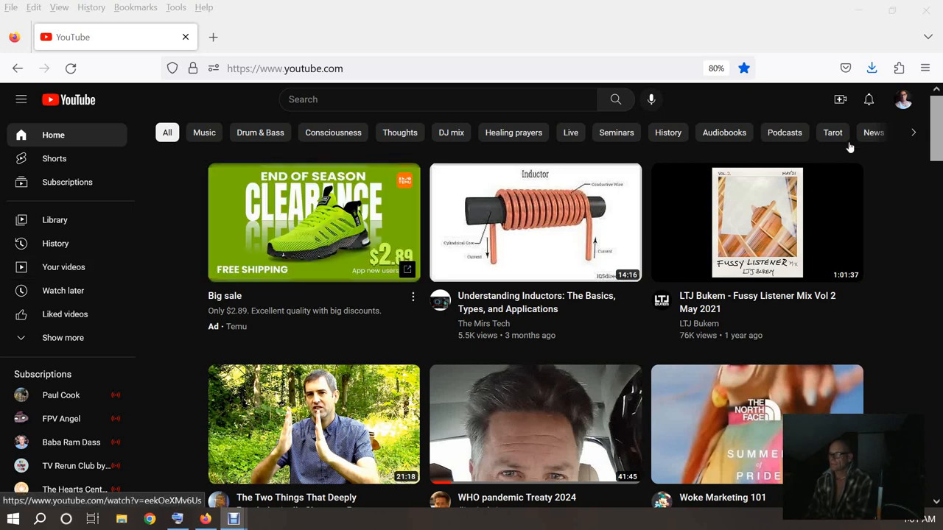
Step: Open the notifications list and a reply notification's thread, which shows 'Comments currently unavailable'
left_click(868, 99)
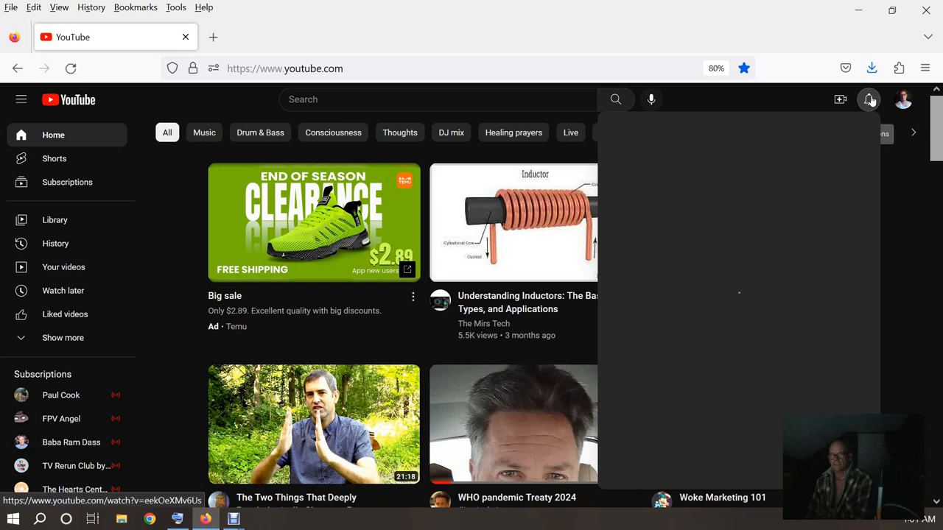
left_click(869, 100)
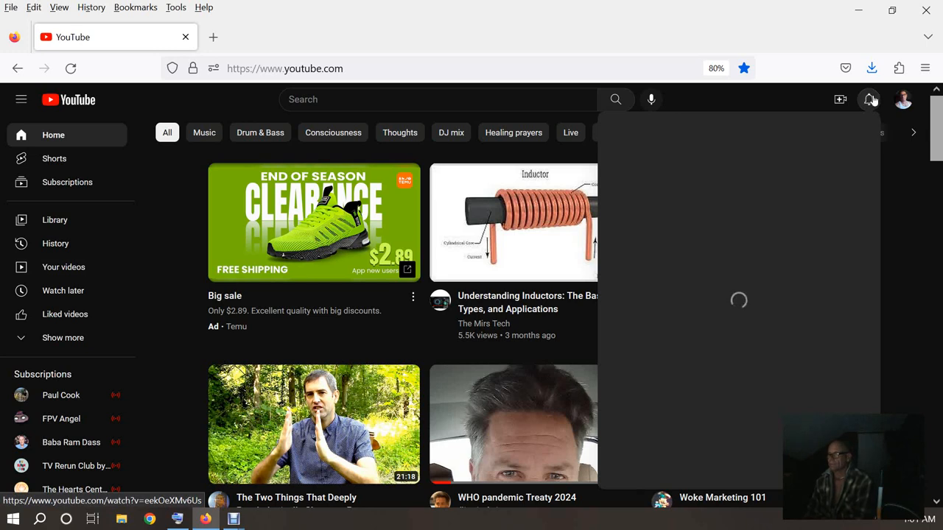
left_click(869, 100)
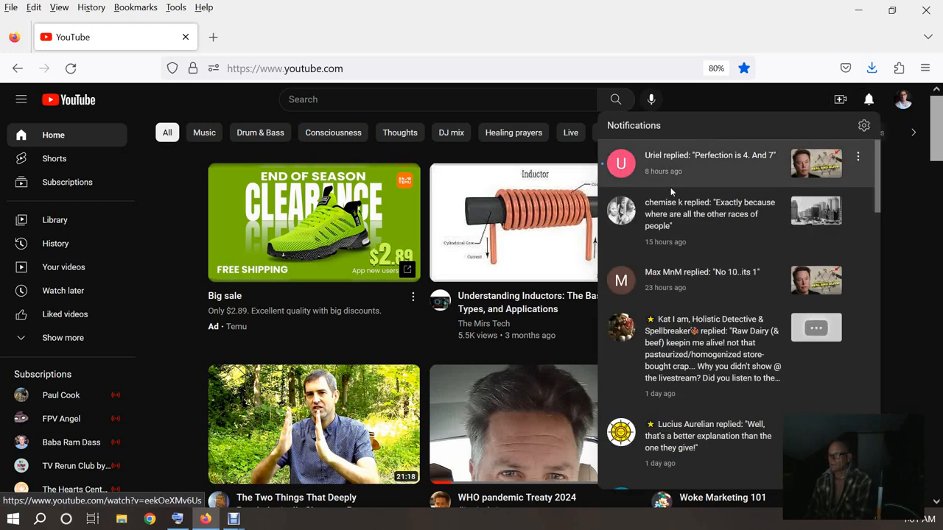
mouse_move(711, 186)
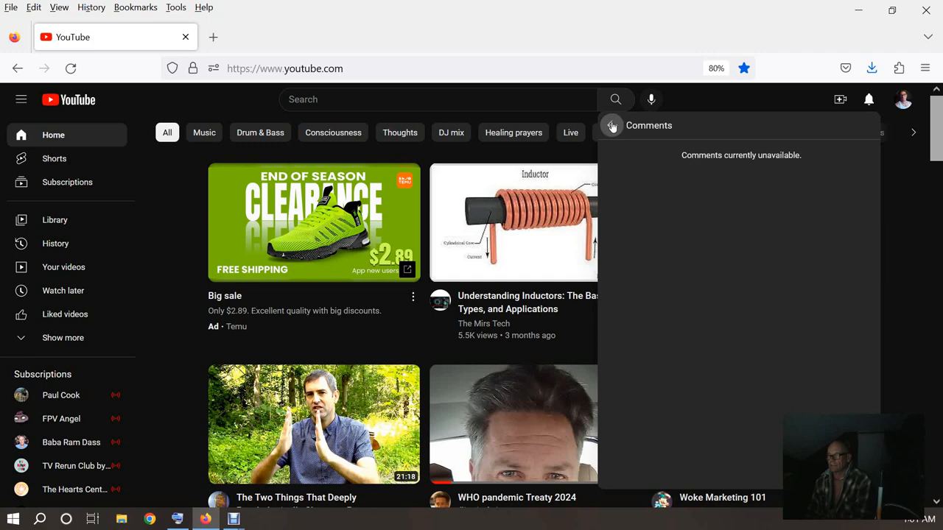
Step: Return to notifications, check another thread loads, then open the Raw Dairy reply's thread
left_click(870, 99)
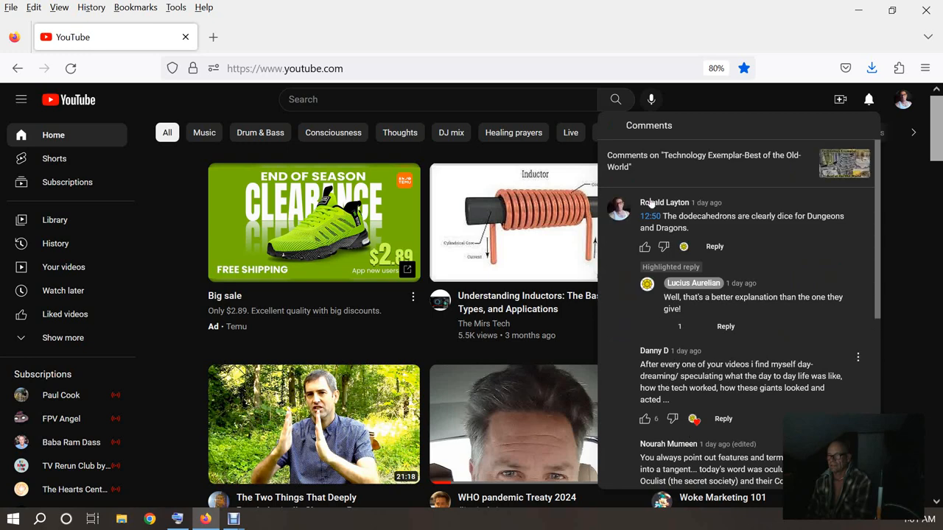
left_click(869, 100)
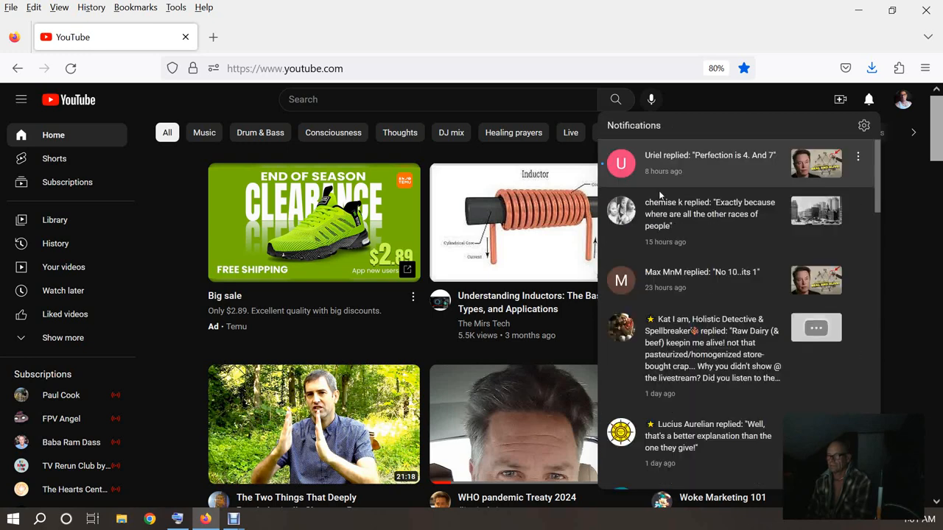
mouse_move(694, 348)
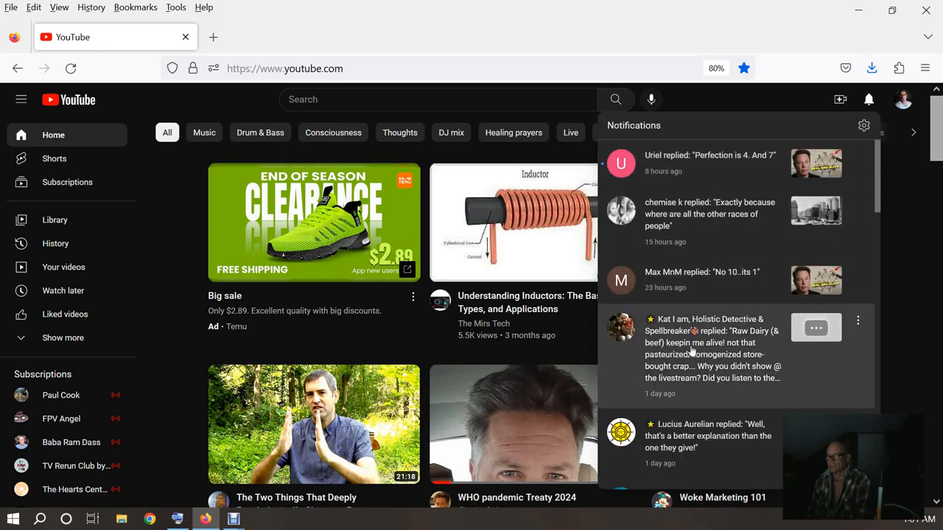
left_click(712, 347)
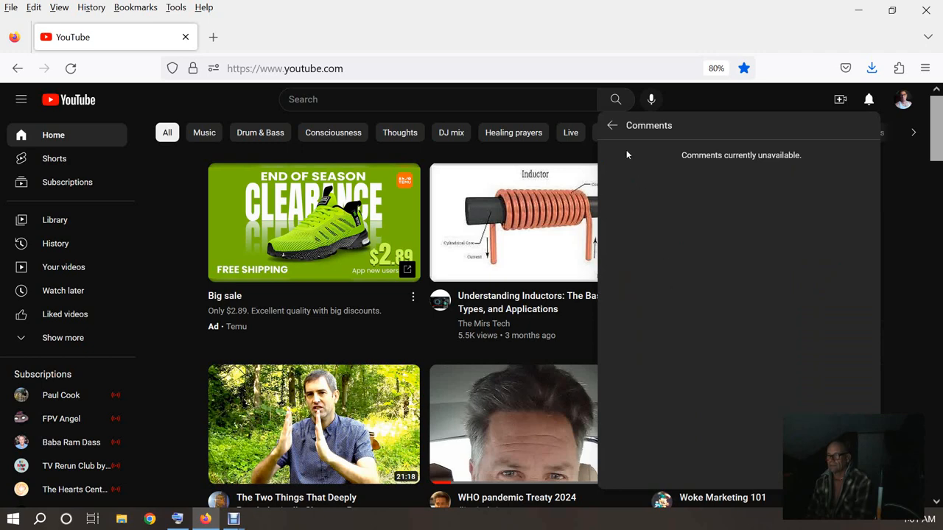
Step: Confirm the Raw Dairy thread stays unavailable and return to the notifications list
left_click(869, 100)
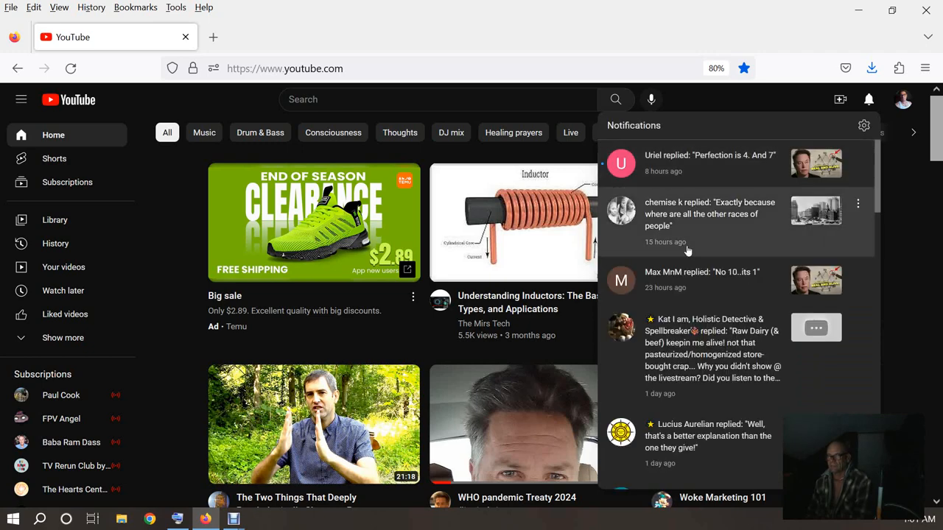
mouse_move(834, 327)
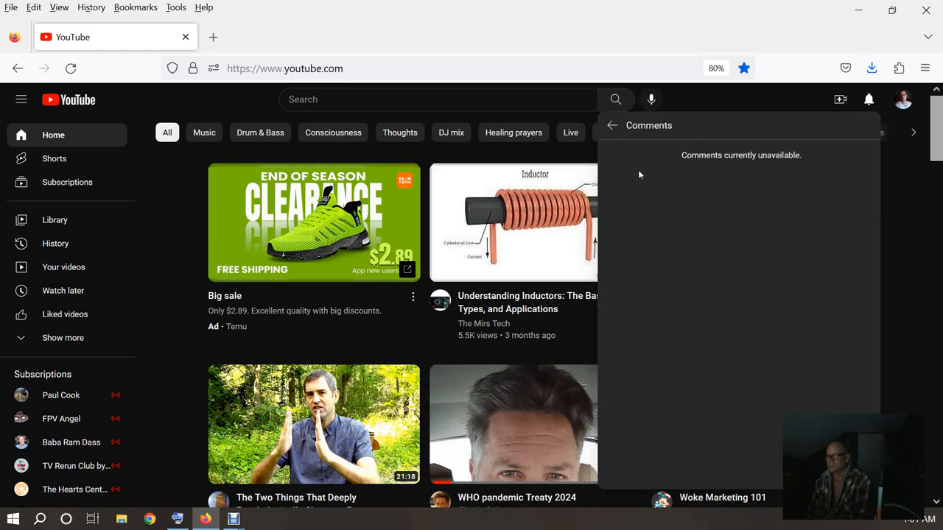
left_click(870, 100)
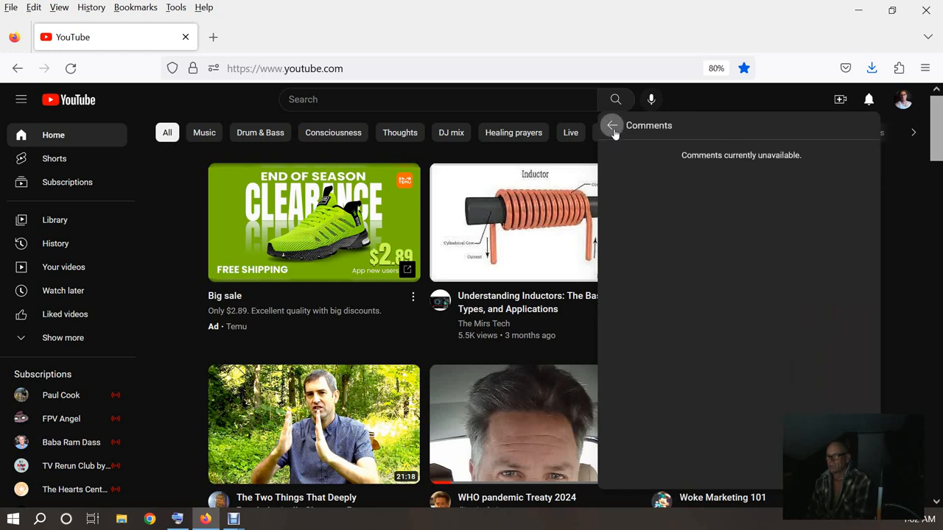
left_click(612, 125)
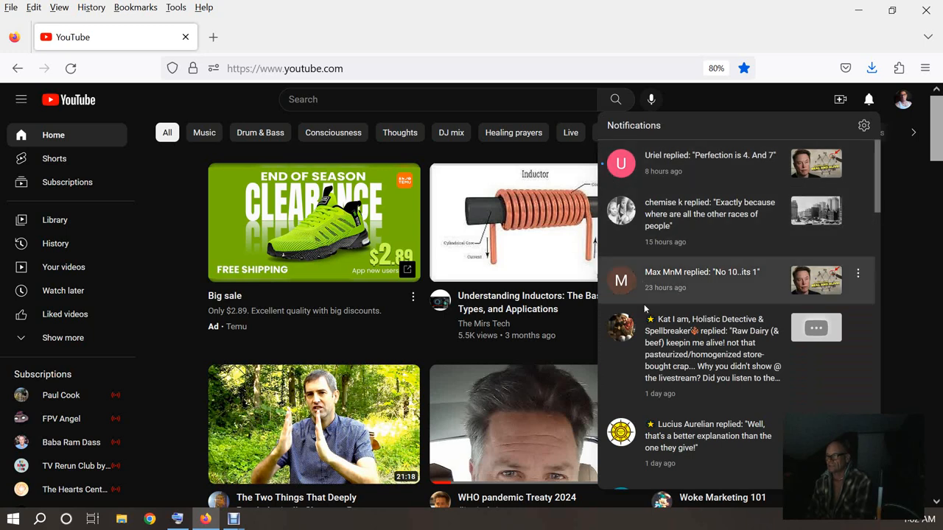
mouse_move(863, 331)
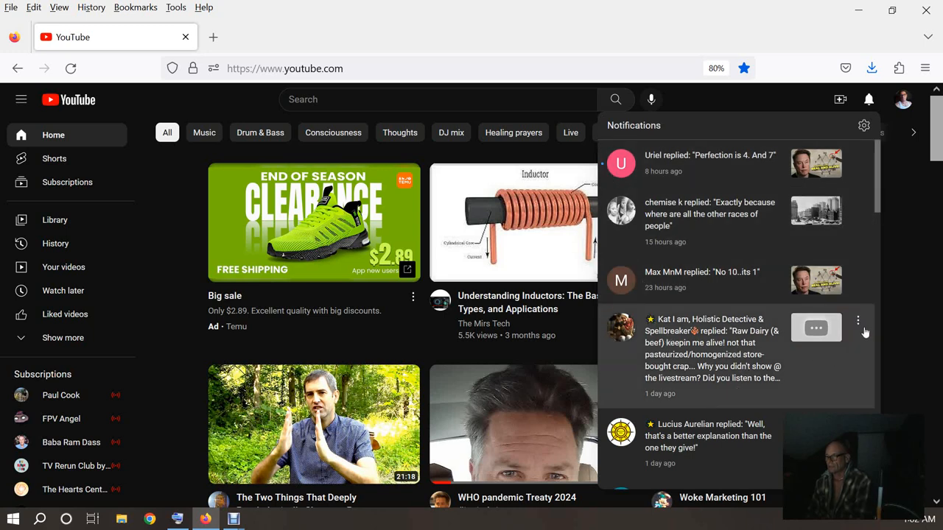
left_click(861, 318)
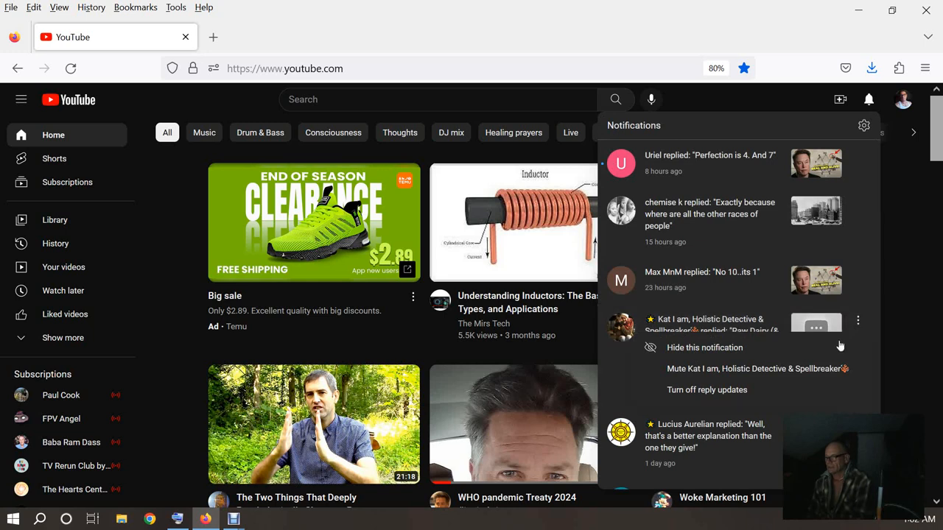
mouse_move(715, 368)
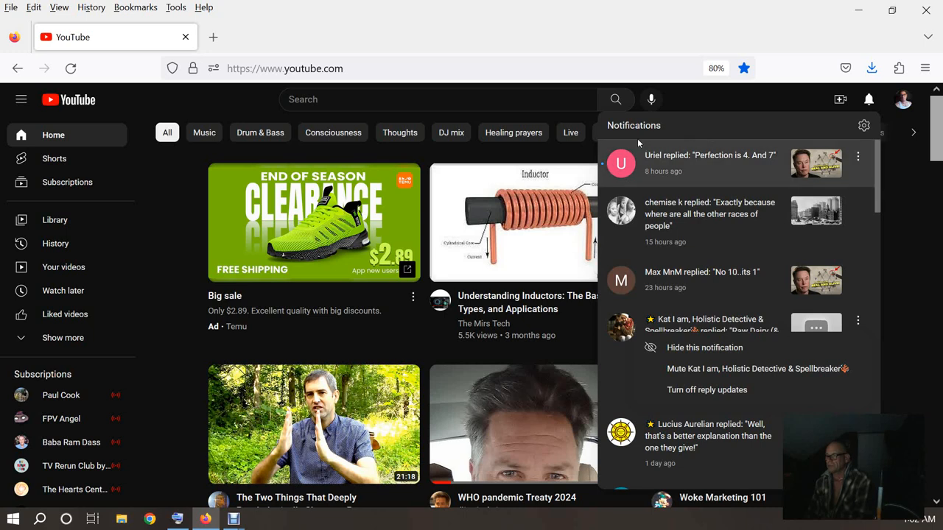
mouse_move(247, 103)
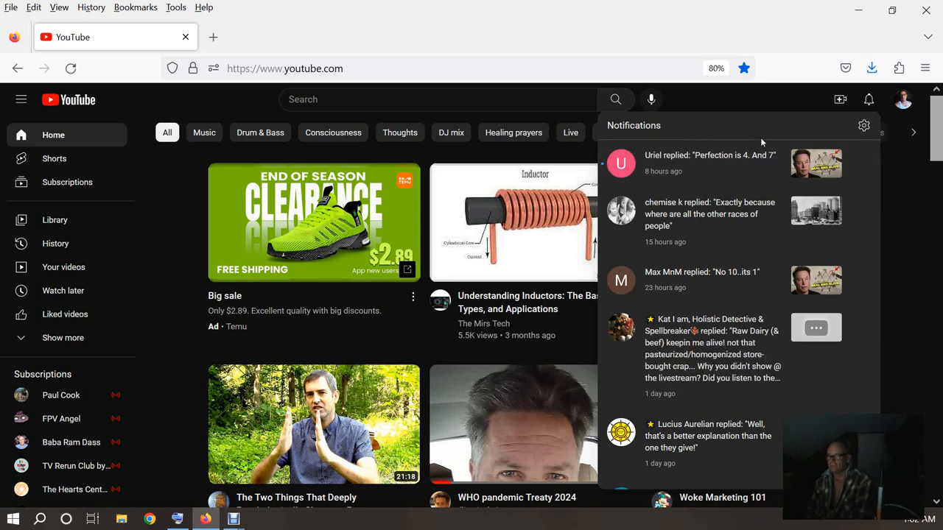
mouse_move(754, 156)
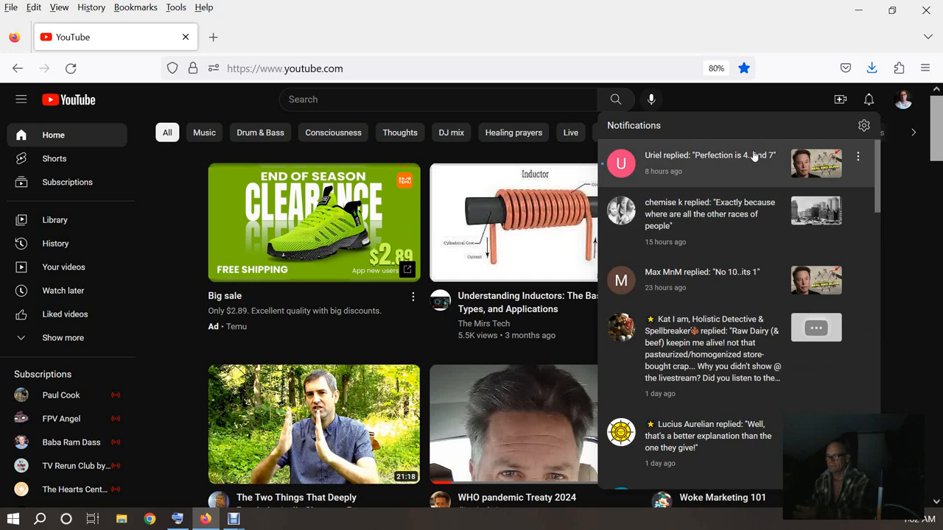
mouse_move(720, 168)
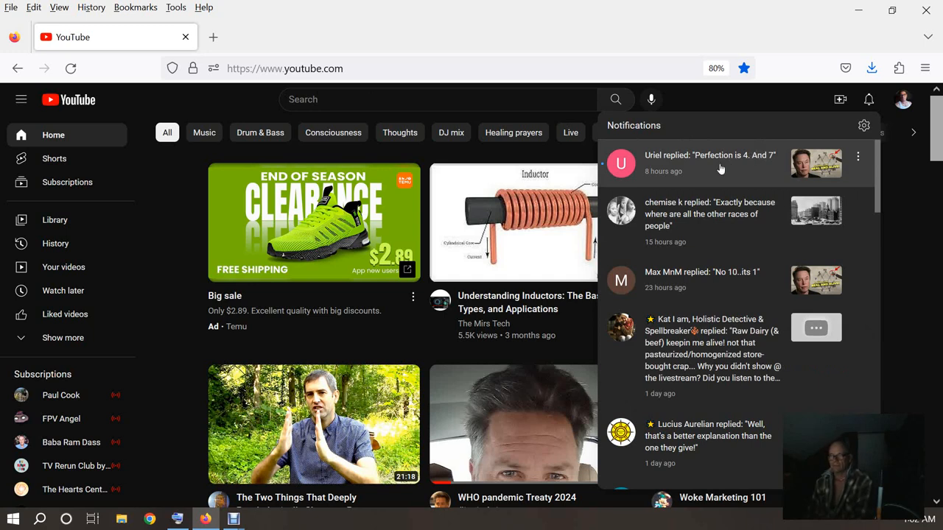
mouse_move(689, 281)
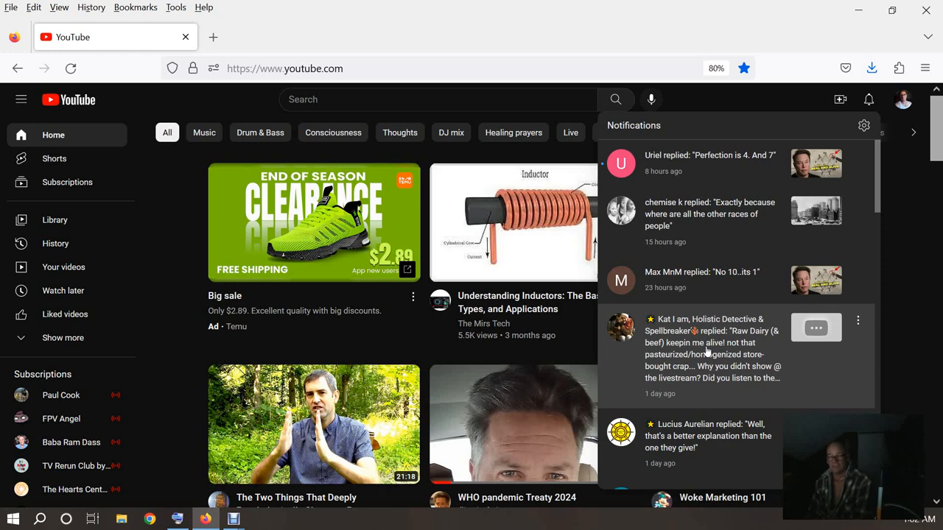
mouse_move(227, 117)
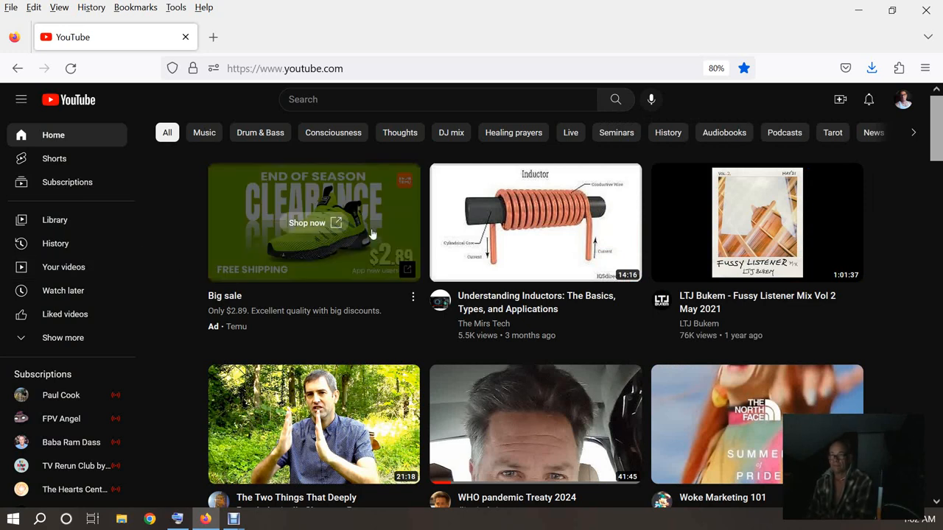
mouse_move(151, 144)
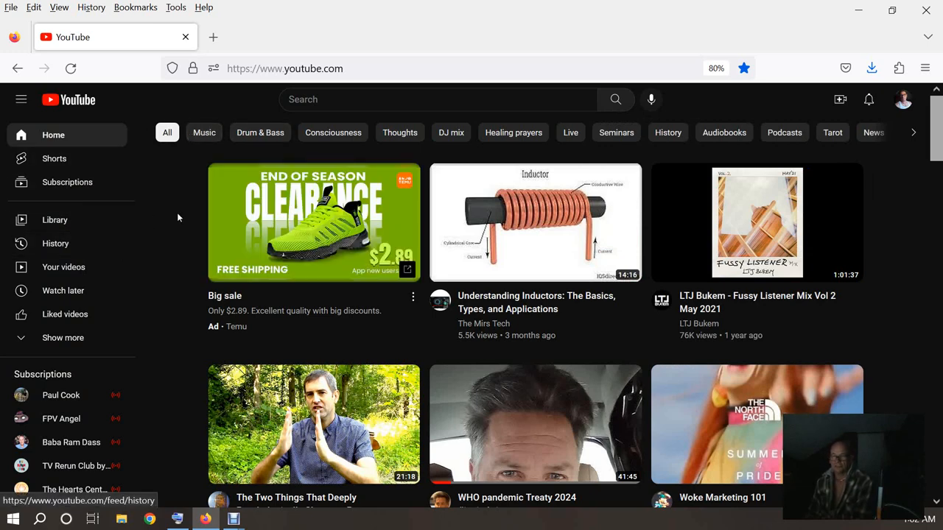
mouse_move(157, 203)
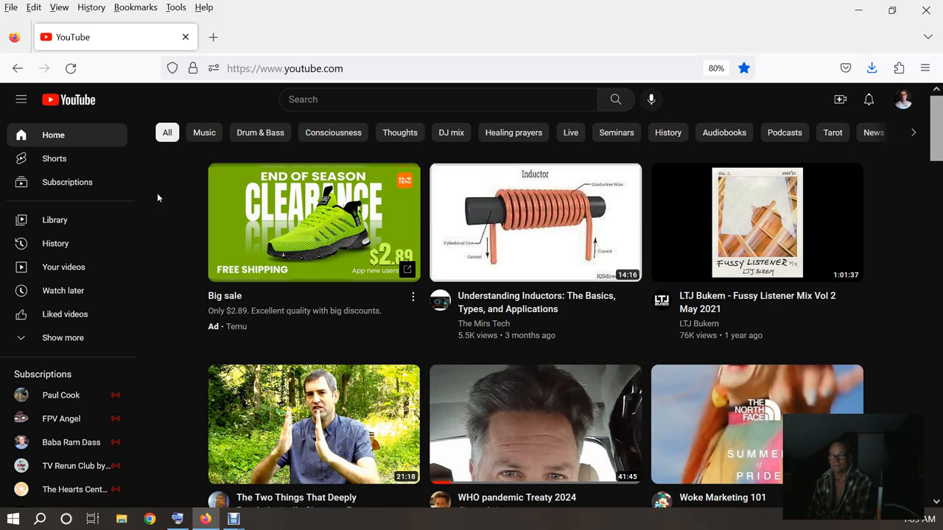
mouse_move(169, 192)
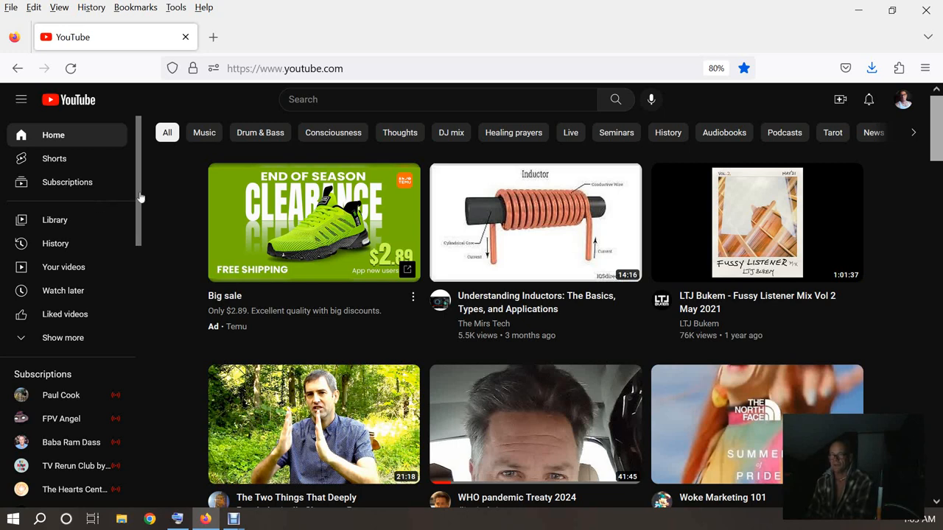
mouse_move(188, 198)
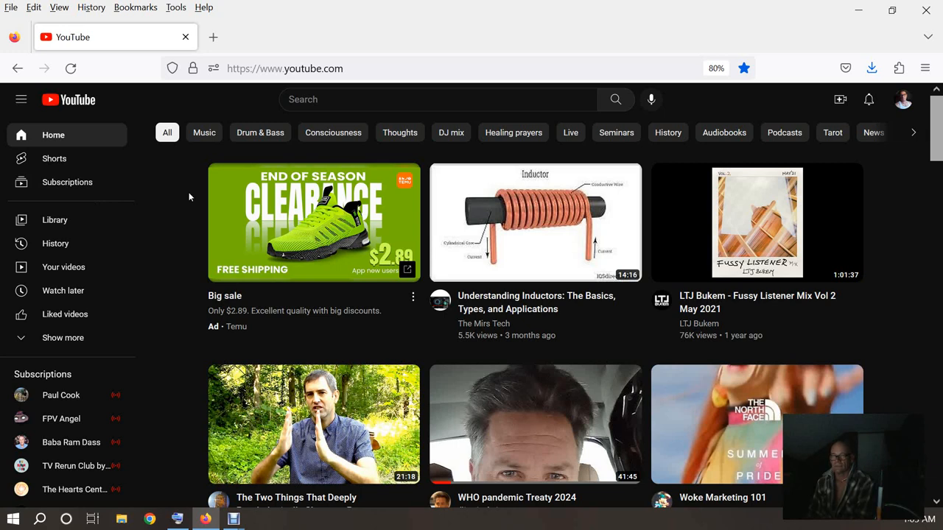
mouse_move(169, 193)
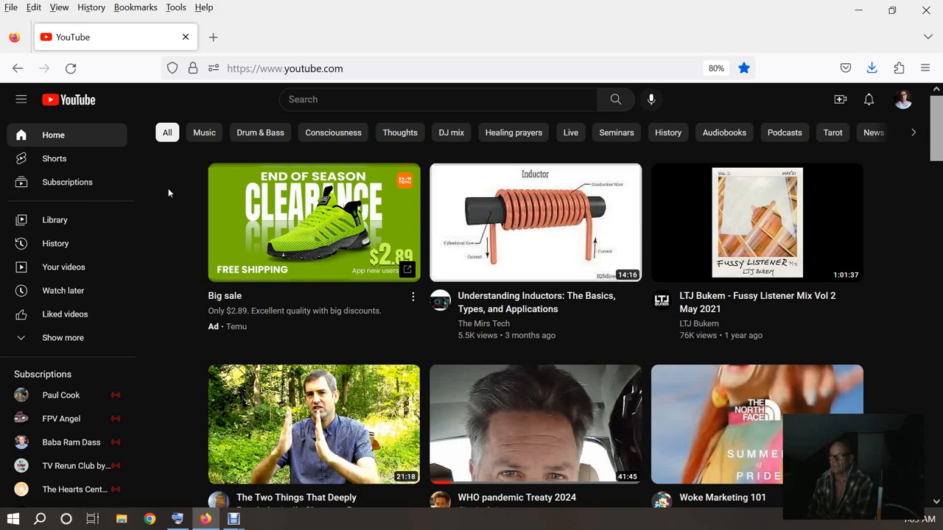
mouse_move(68, 183)
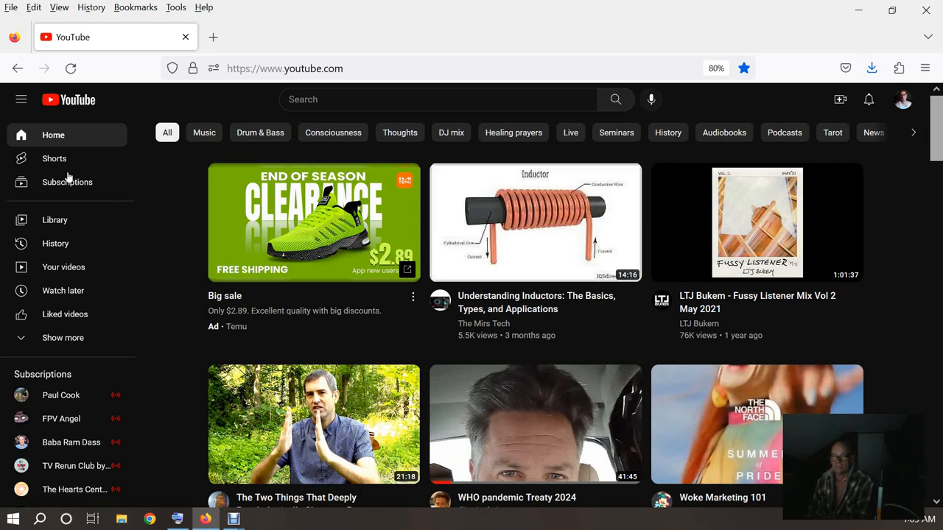